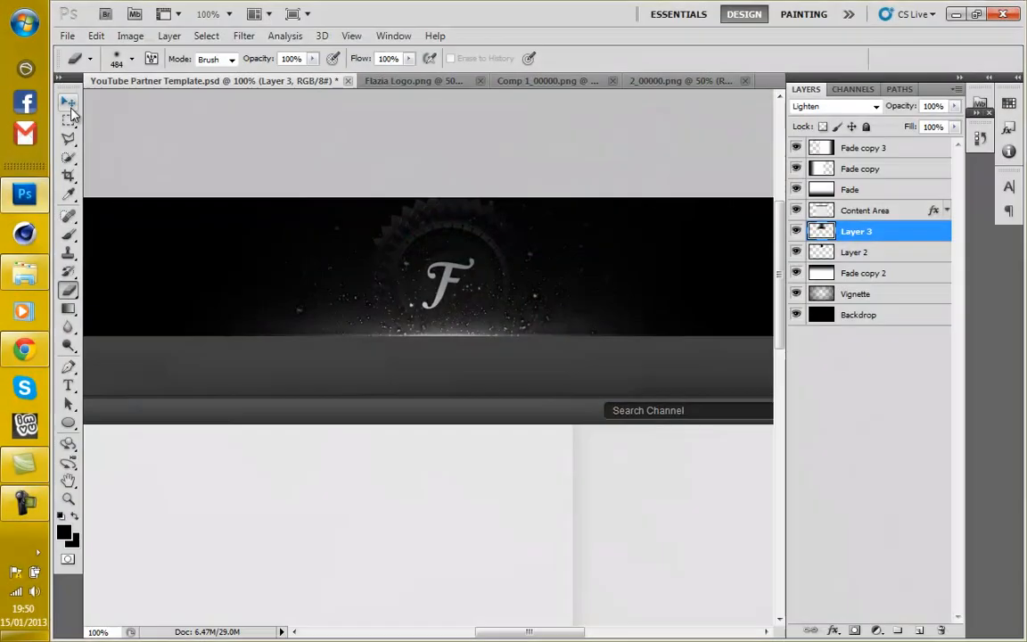
# Lower Layer 3 to 90% opacity and add a new Layer 4 above it.
pyautogui.click(67, 104)
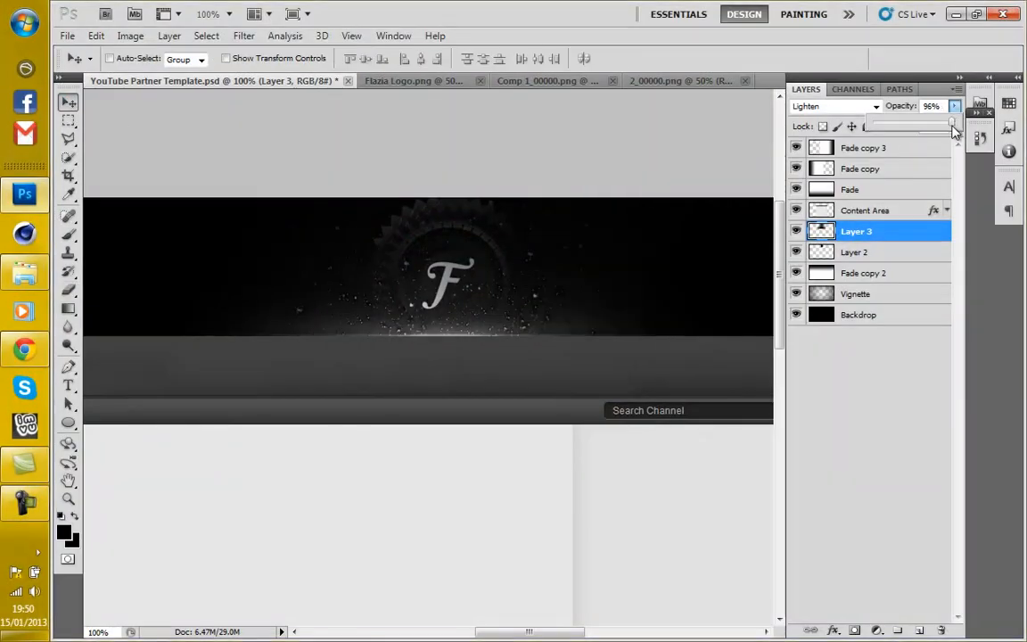
pyautogui.click(953, 121)
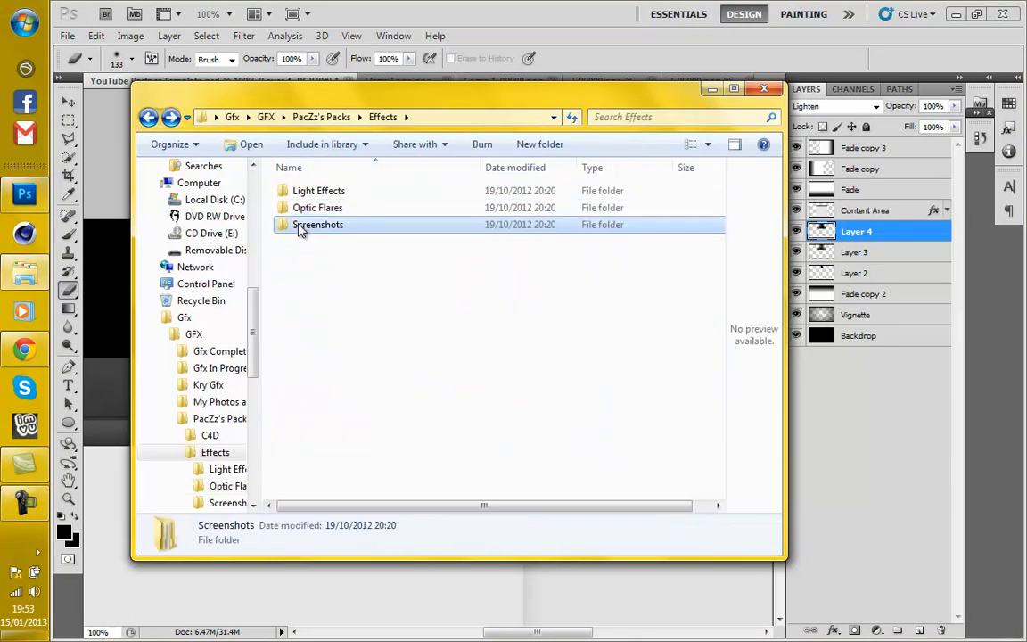
# Drag an effect image from Effects > Screenshots into the banner and duplicate it as Layer 5.
pyautogui.doubleClick(318, 225)
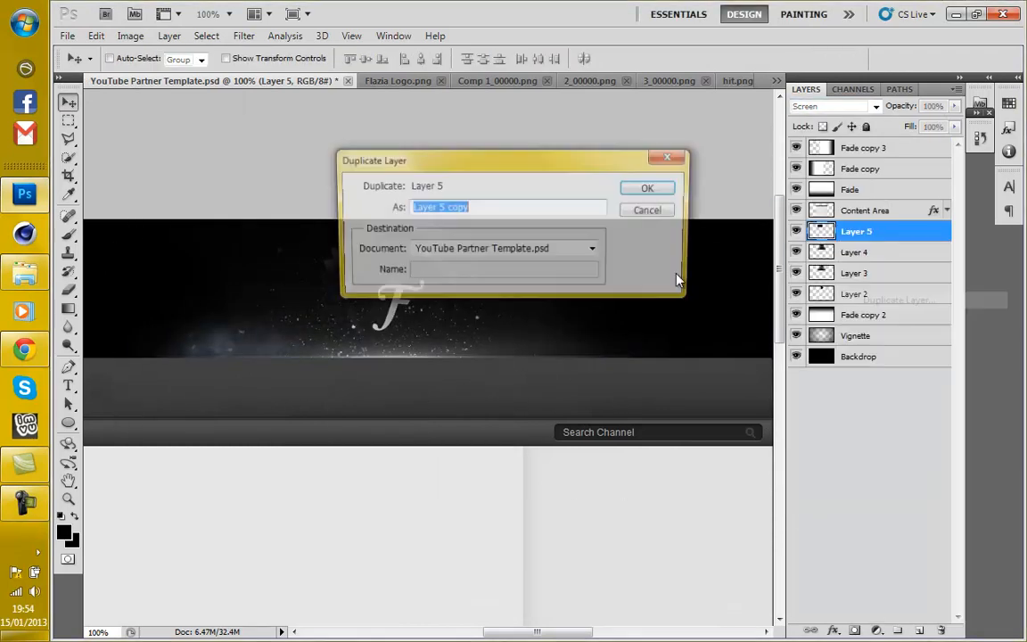
pyautogui.click(648, 187)
pyautogui.write('sniper ri')
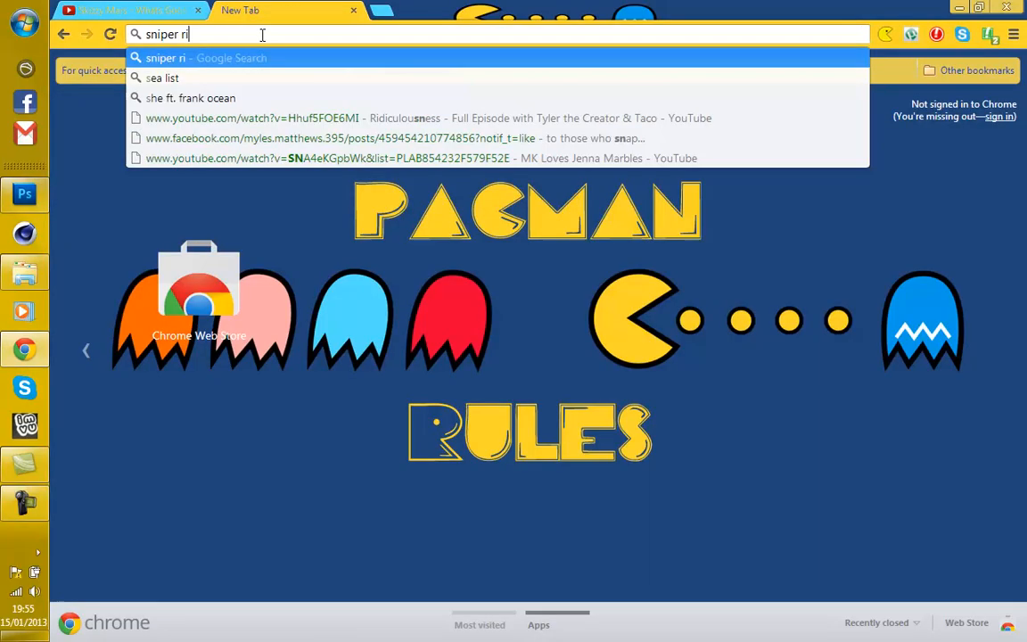
# Run a Google search for 'sniper rifle' images in a new Chrome tab.
pyautogui.click(25, 192)
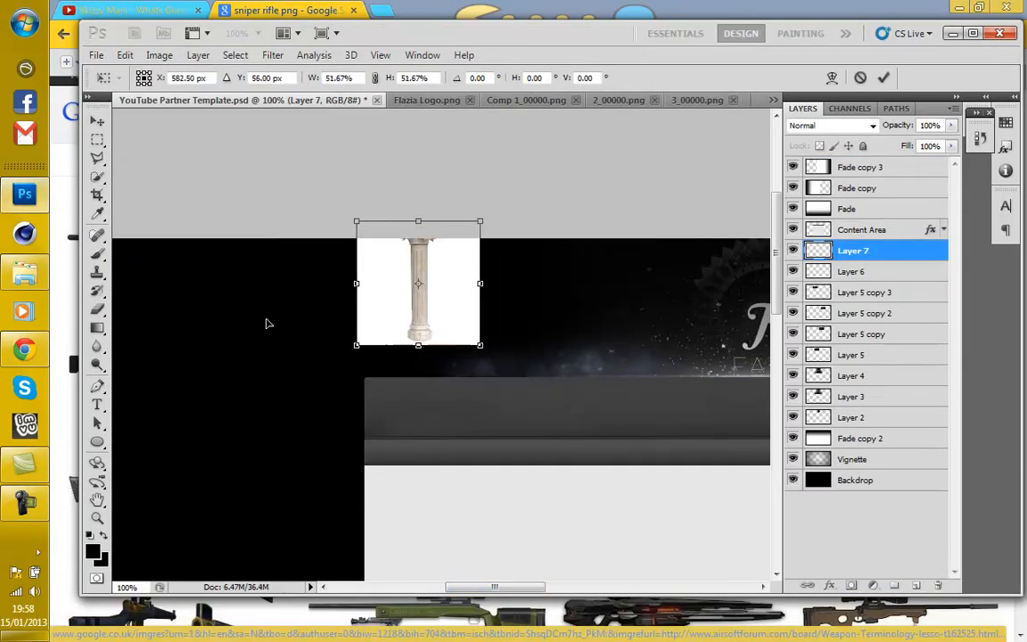
# Drop the pillar image after the empty-selection warning and hang chain images along the top edge.
pyautogui.moveTo(418, 284); pyautogui.dragTo(382, 307)
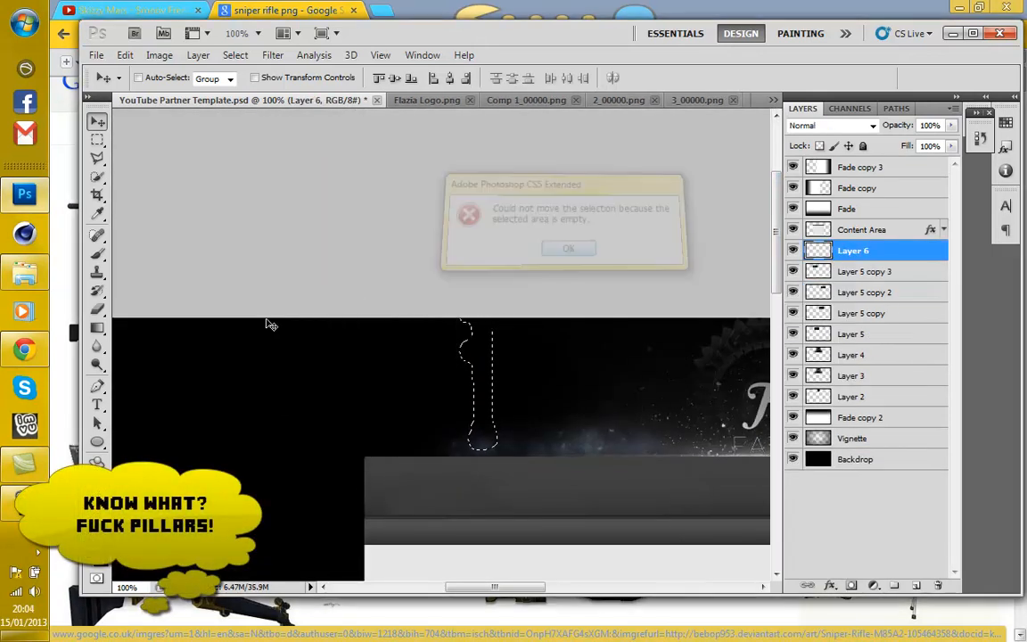
pyautogui.click(569, 248)
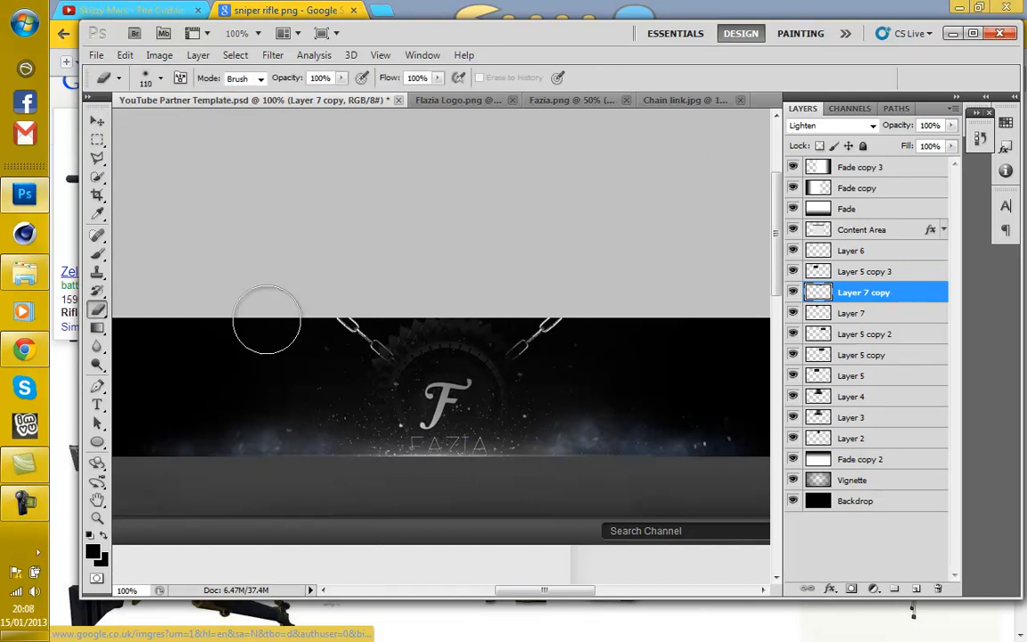
# Duplicate the chain layers with Layer 7 and scale the copies to frame the logo left and right.
pyautogui.click(852, 314)
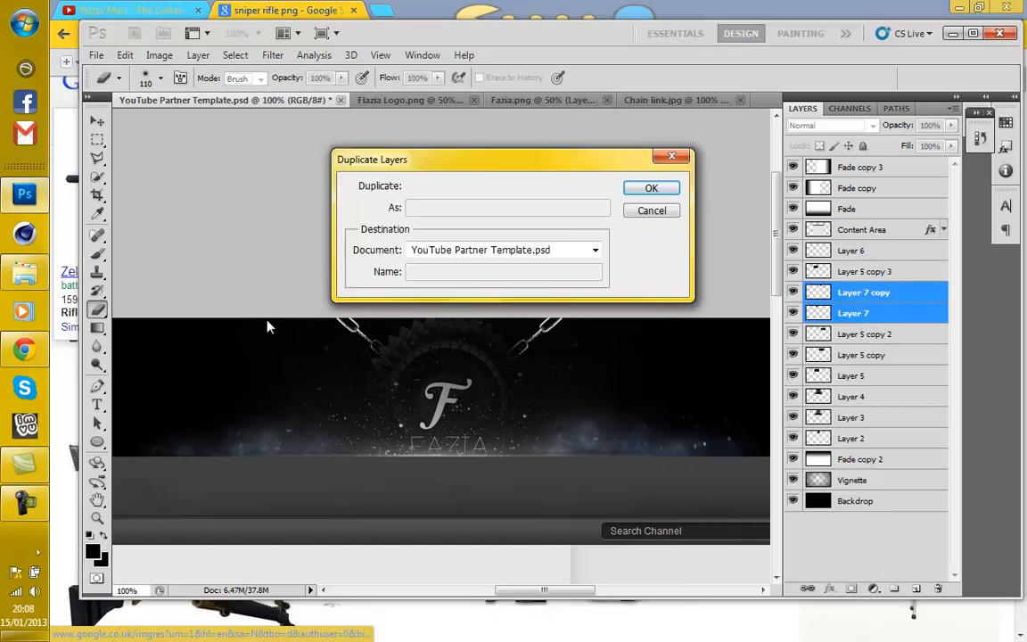
pyautogui.click(651, 187)
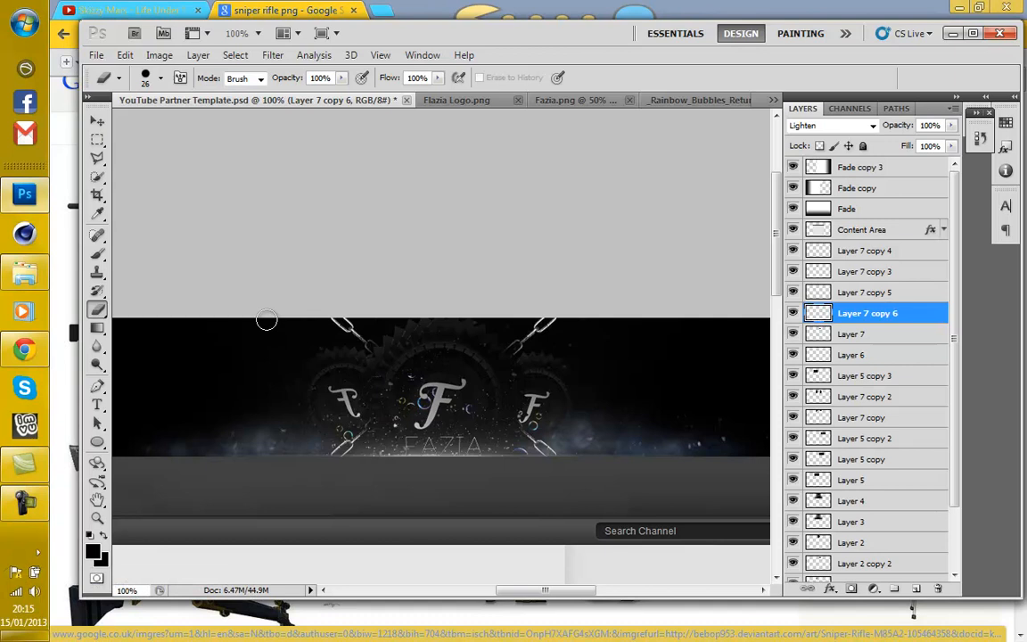
pyautogui.click(853, 334)
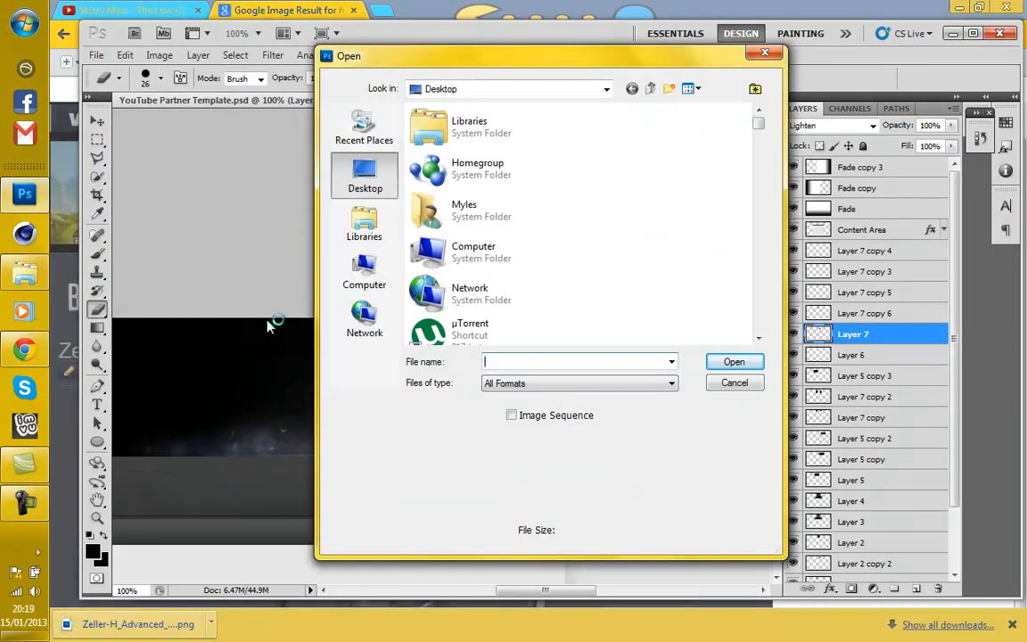
# Bring in the sniper rifle PNG as Layer 8 and mirror a duplicate onto the right side.
pyautogui.click(735, 360)
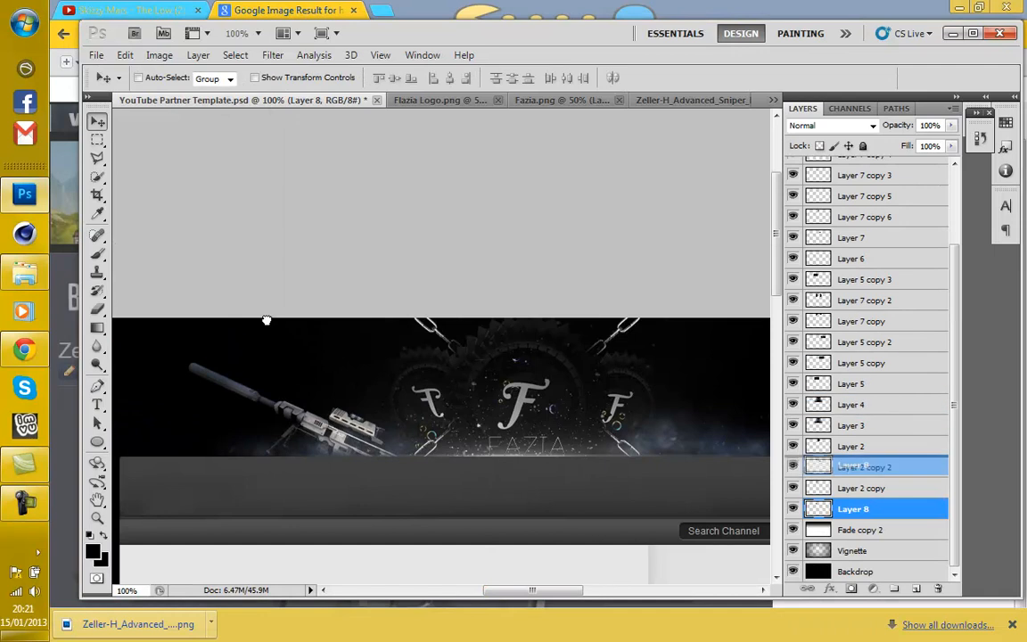
pyautogui.click(125, 53)
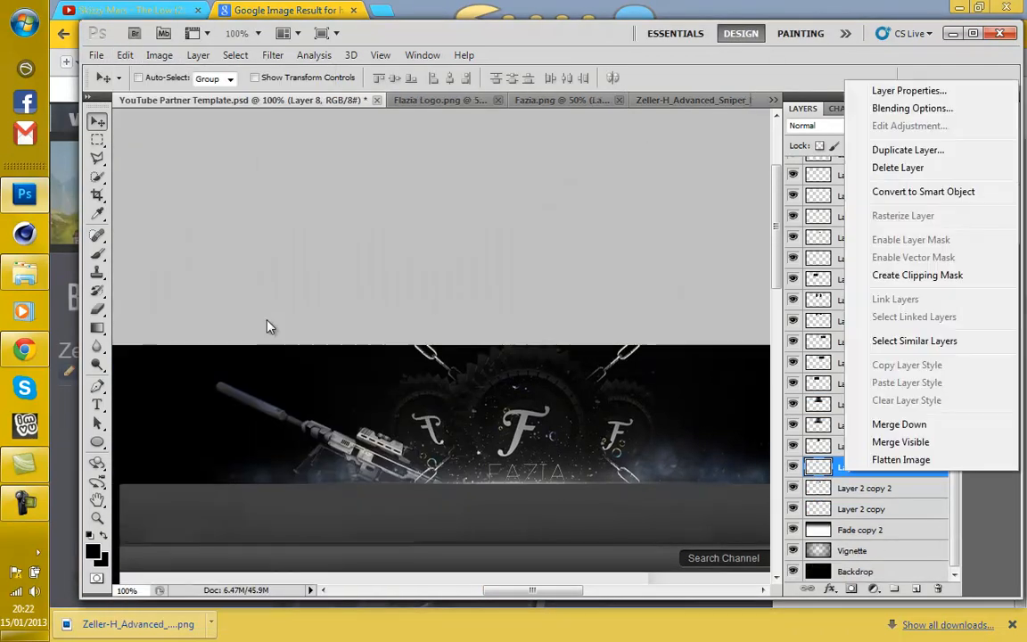
pyautogui.click(908, 150)
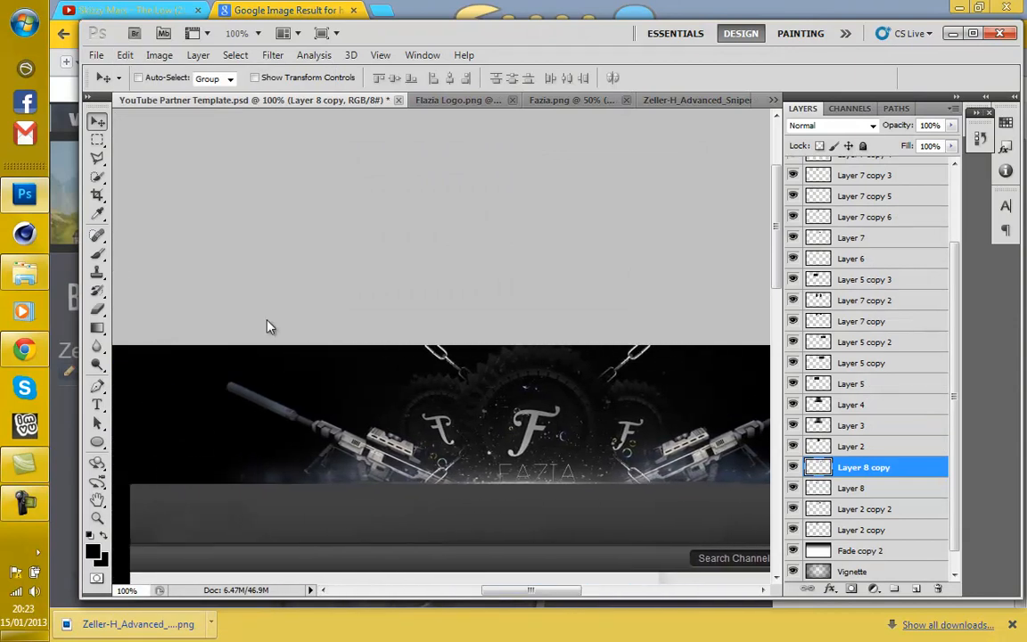
pyautogui.click(97, 403)
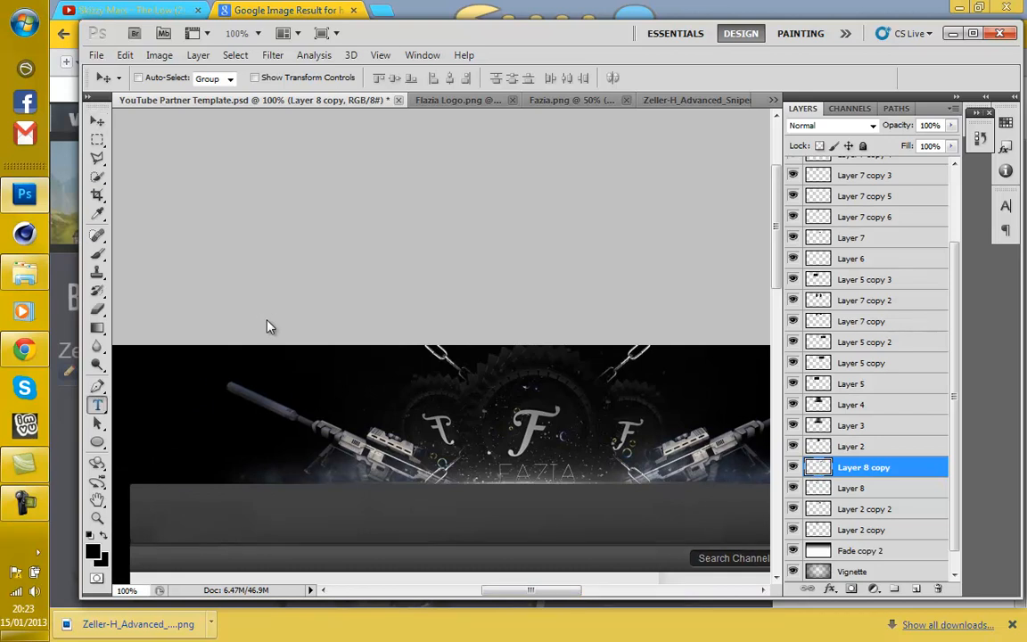
pyautogui.click(97, 407)
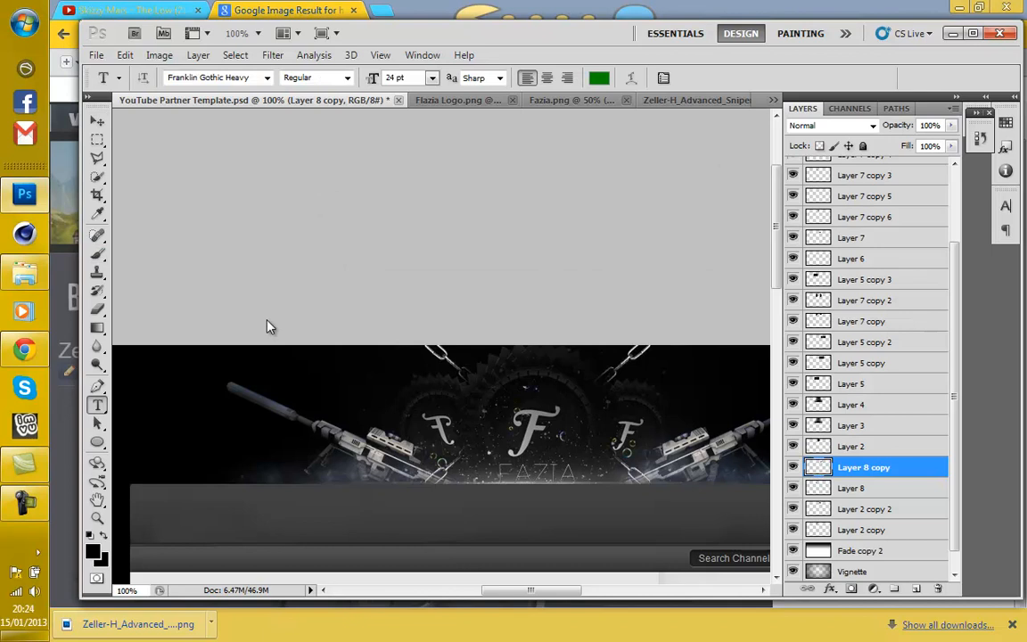
# Write 'Keepers of the sun' under the right rifle in a new font and duplicate the text layer.
pyautogui.write('Keep')
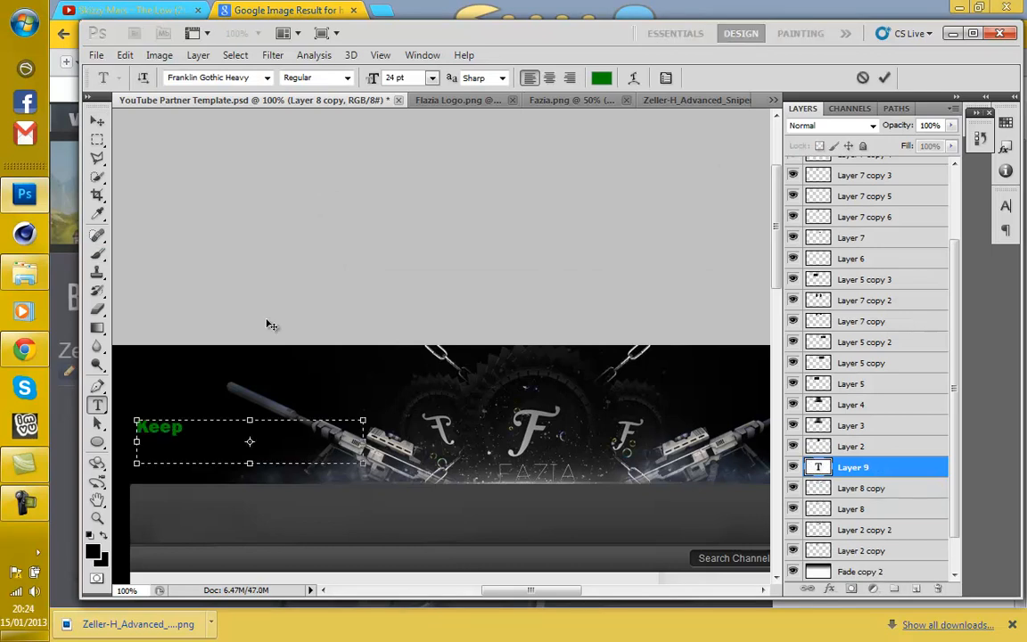
pyautogui.click(266, 79)
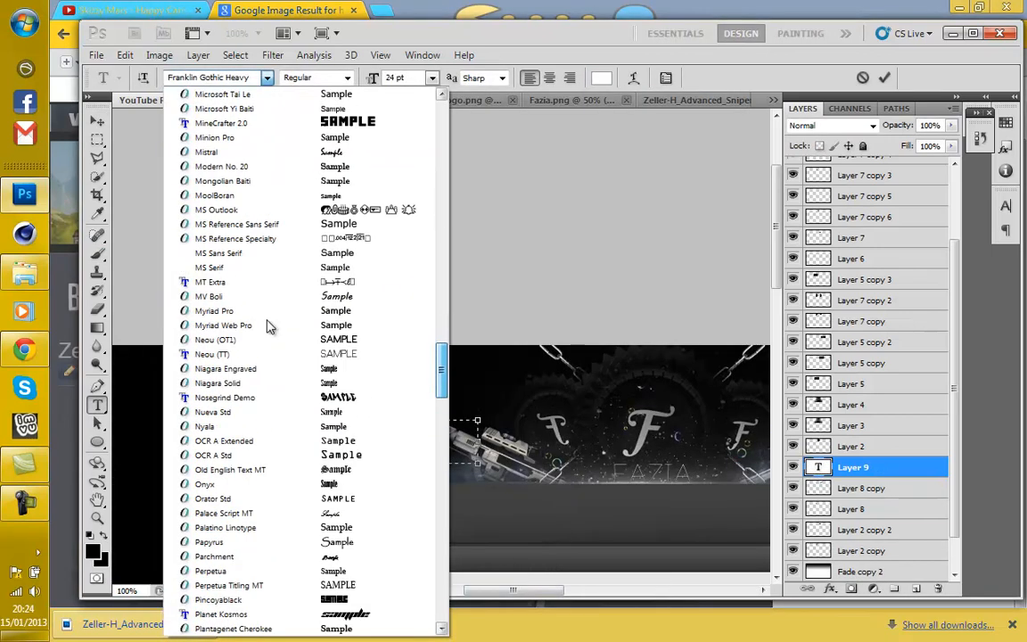
pyautogui.click(212, 354)
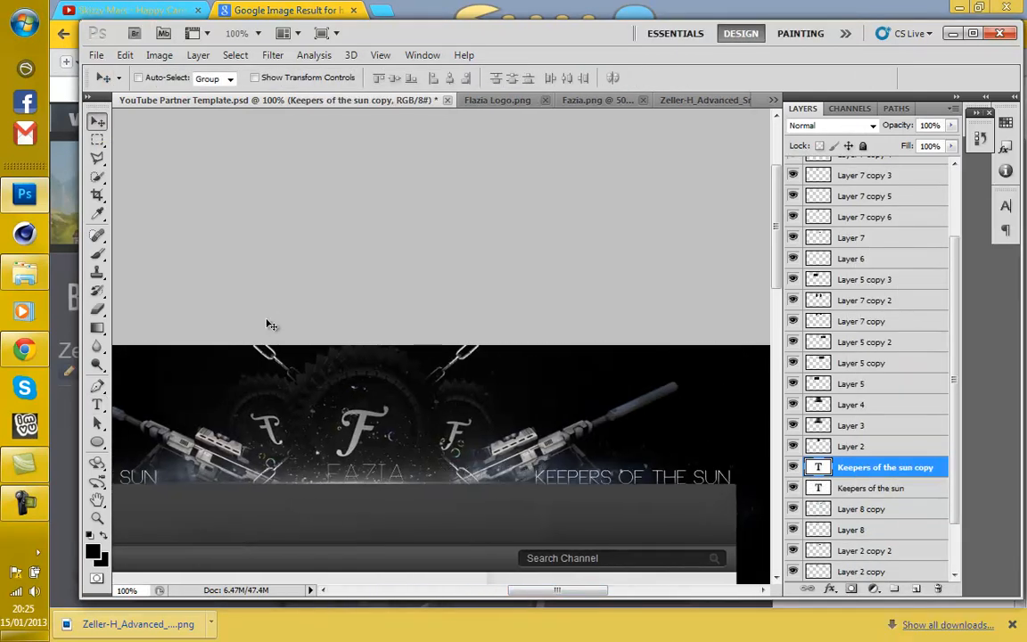
pyautogui.click(96, 405)
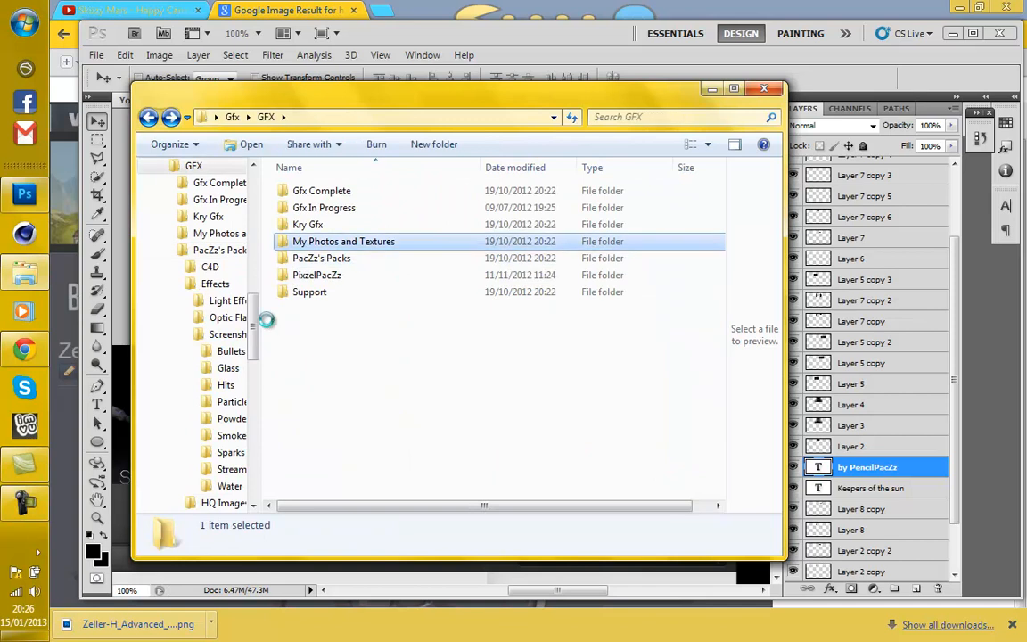
# Drag the Pac-Man PNG from My Photos and Textures > PacMan in as Layer 9 and Free Transform it smaller.
pyautogui.doubleClick(343, 241)
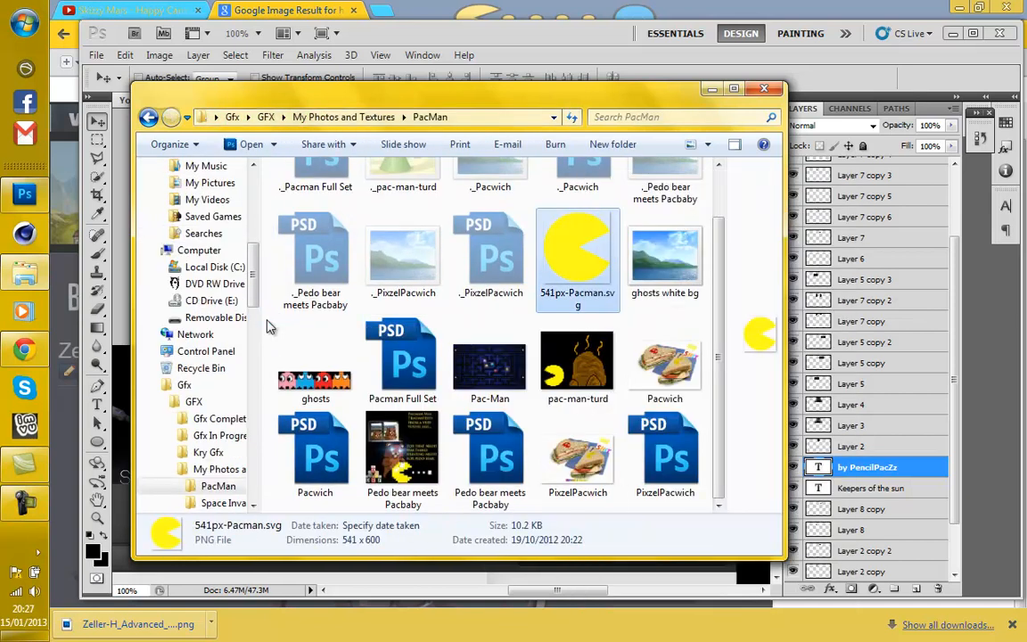
pyautogui.doubleClick(578, 246)
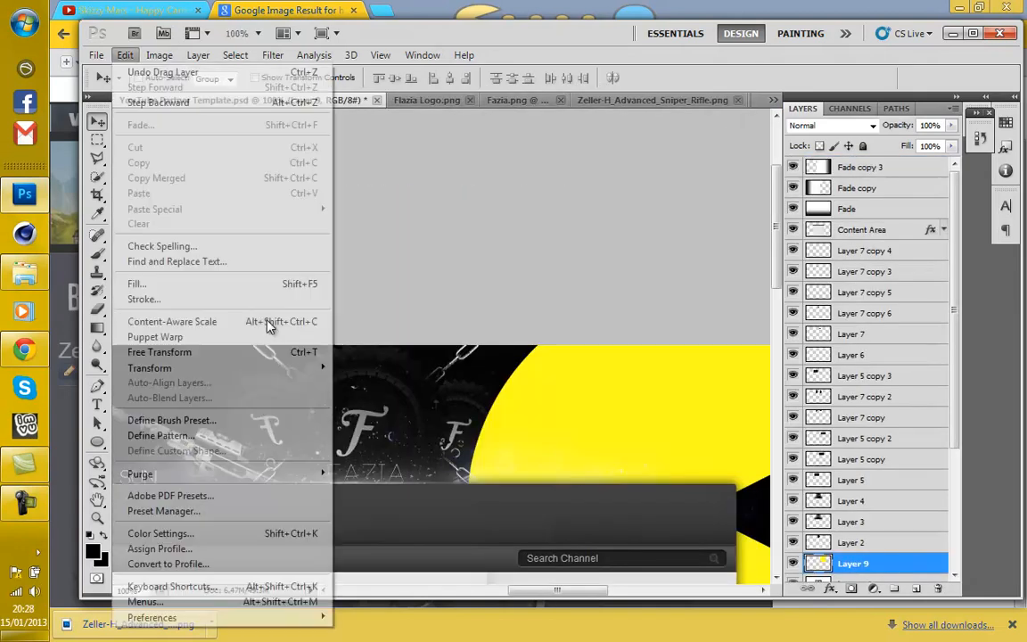
pyautogui.click(160, 352)
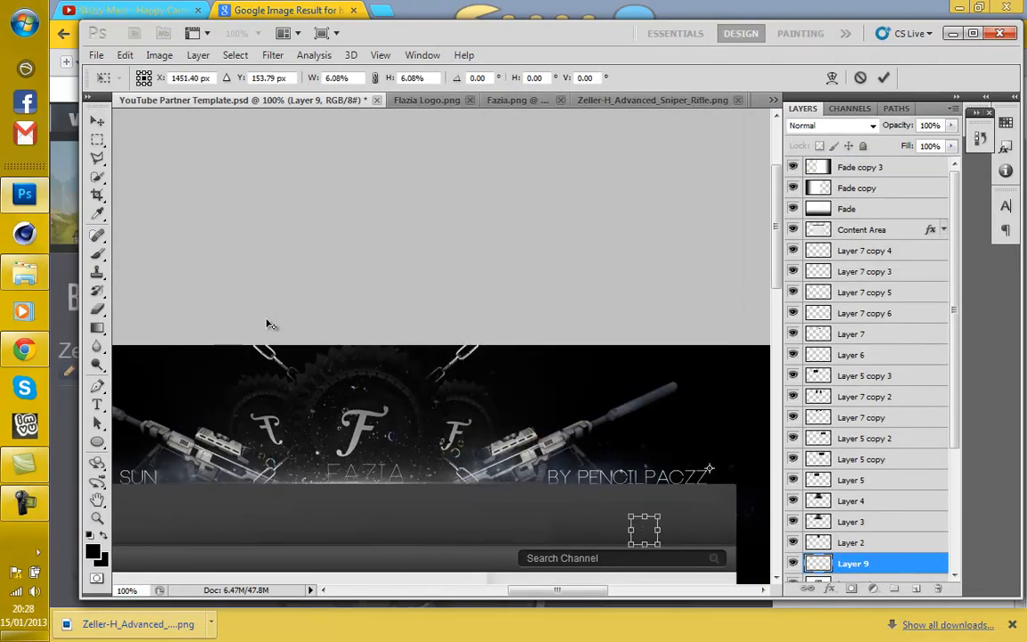